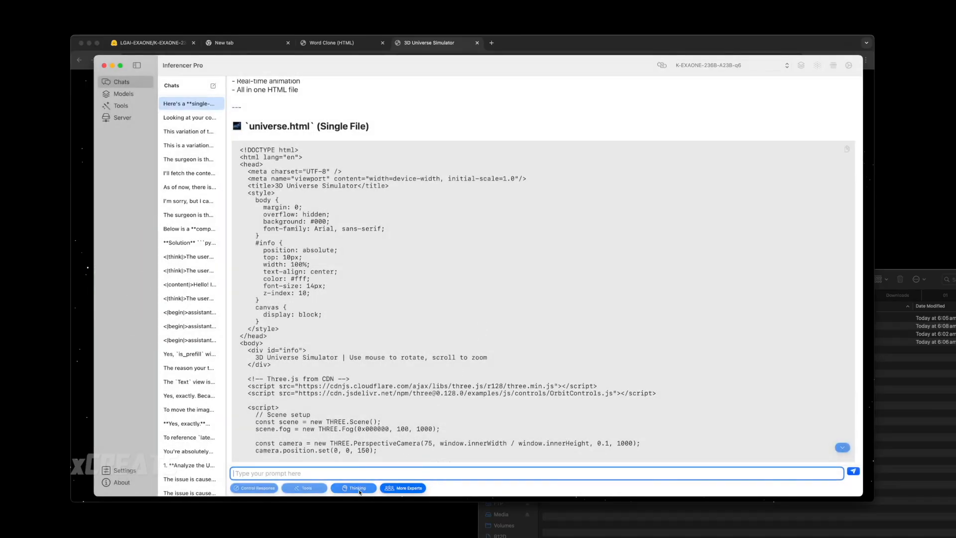
- Scroll the universe.html reply down to its How to Use section
{"action": "scroll", "scroll_direction": "down", "scroll_amount": 3}
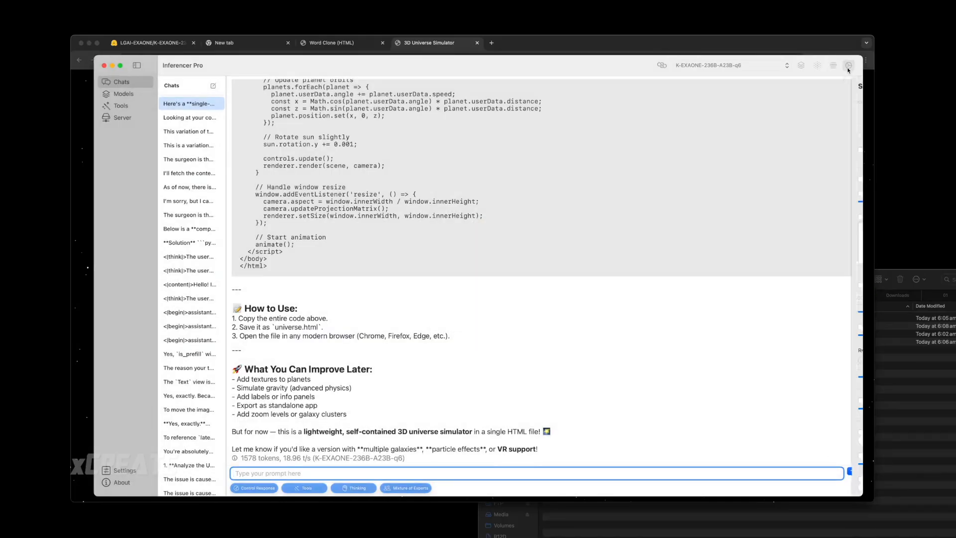
- Open model settings and drag Number of Experts from 8 up to 33
{"action": "left_click", "coordinate": [847, 65]}
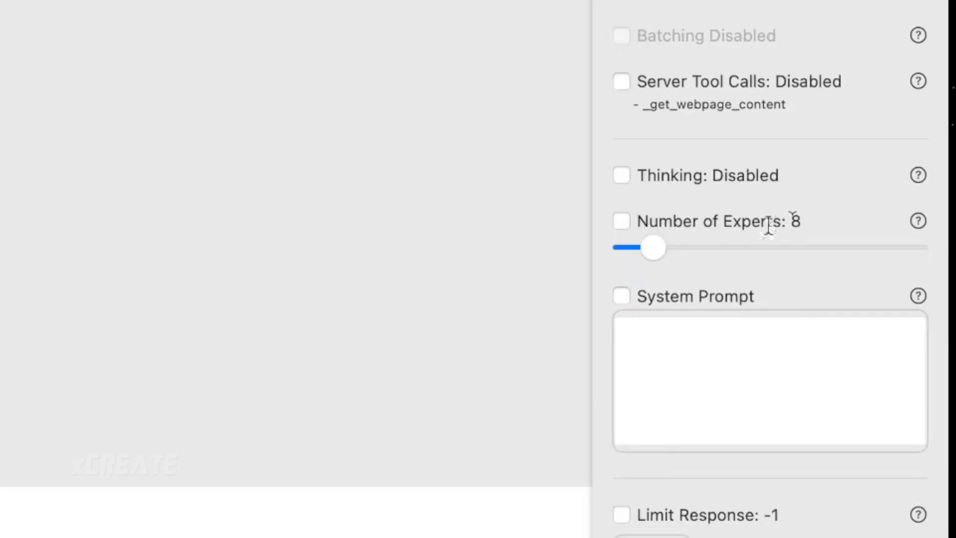
{"action": "left_click_drag", "start_coordinate": [652, 247], "coordinate": [768, 247]}
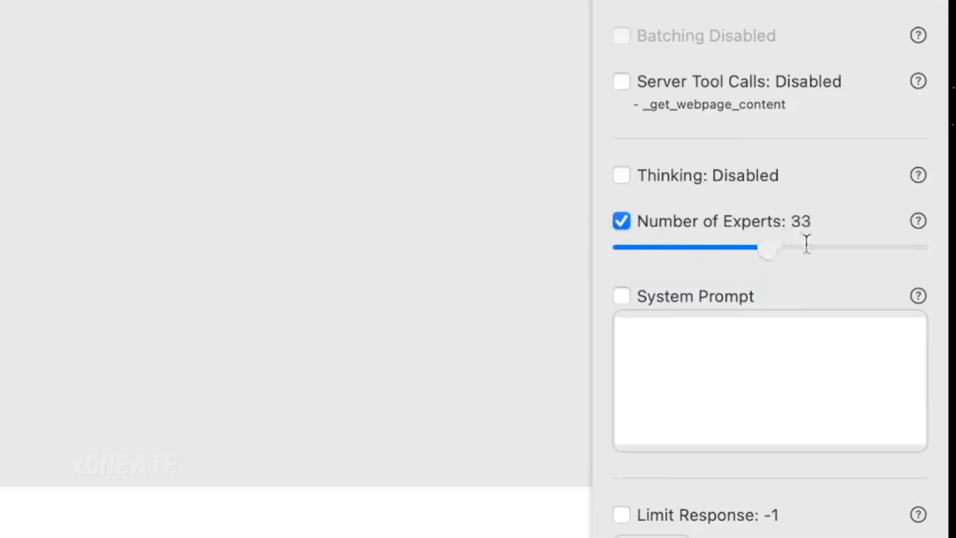
{"action": "left_click_drag", "start_coordinate": [768, 248], "coordinate": [904, 248]}
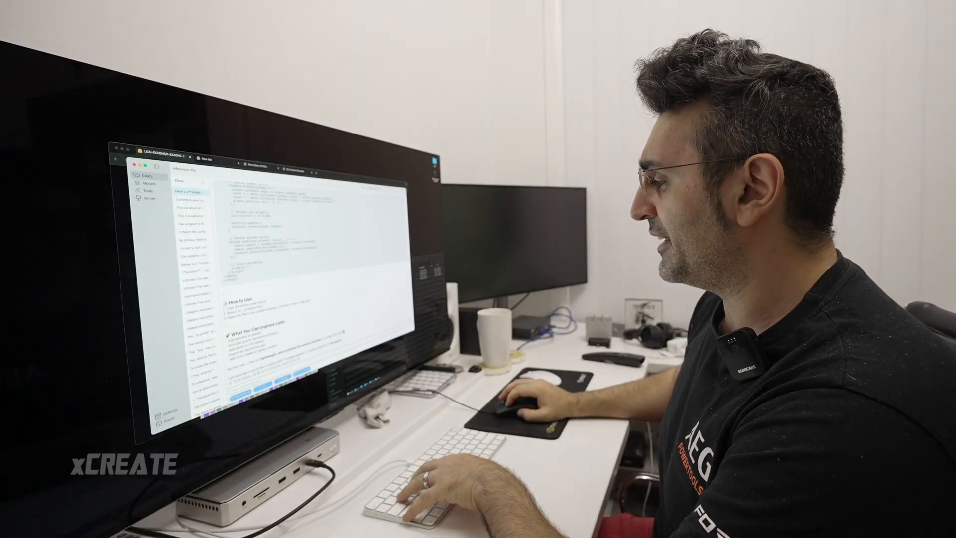
- Open the Mixture of Experts popup with standard, fewer, more, or many presets
{"action": "left_click", "coordinate": [432, 526]}
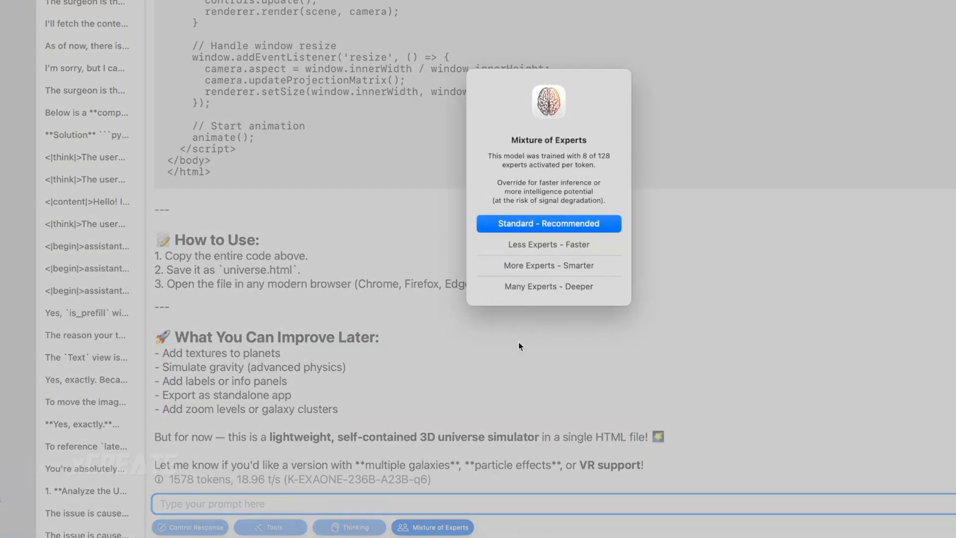